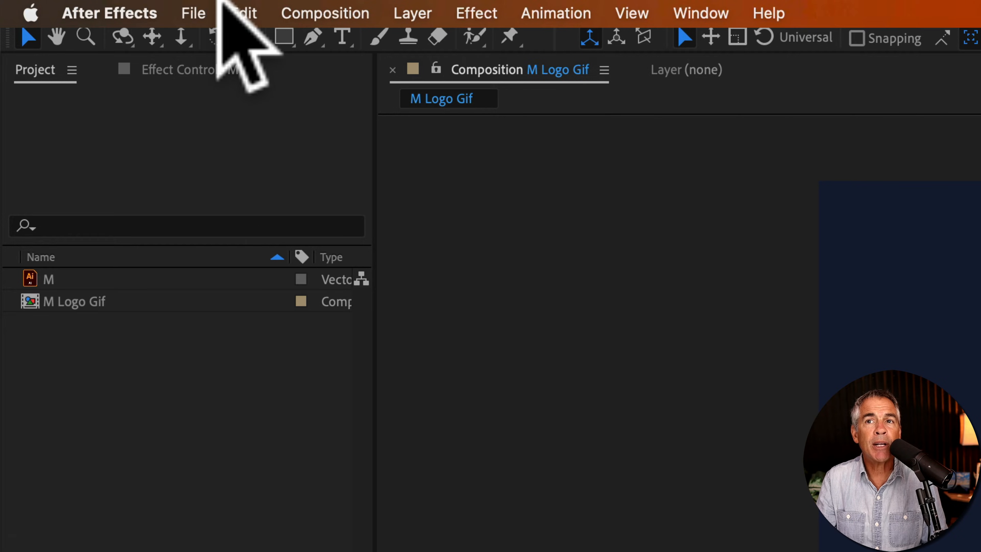
# Step: Add the M Logo Gif composition to the Adobe Media Encoder queue via File > Export
pyautogui.click(193, 13)
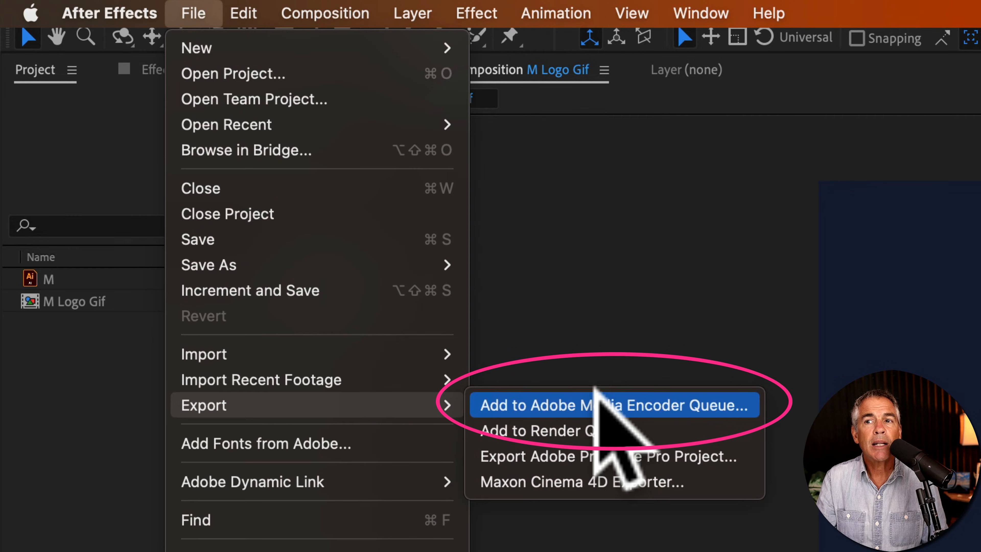
pyautogui.moveTo(666, 416)
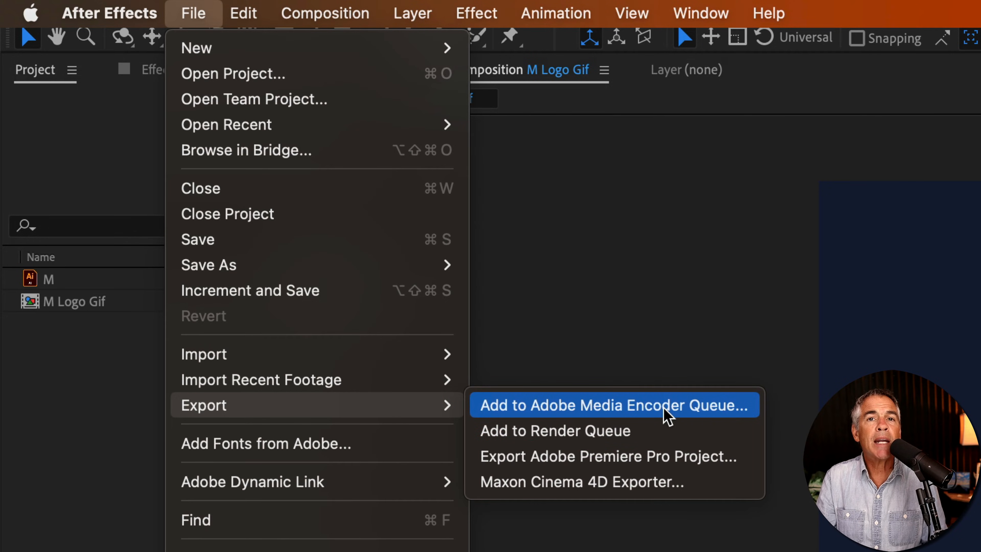
pyautogui.click(613, 405)
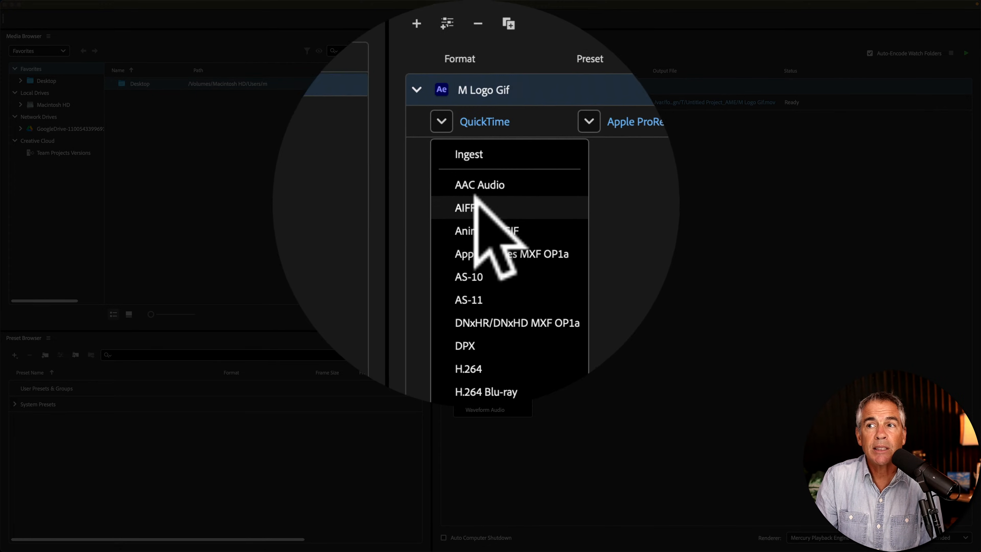
# Step: Choose Animated GIF as the queued item's format and the GIF preset with transparency
pyautogui.click(487, 231)
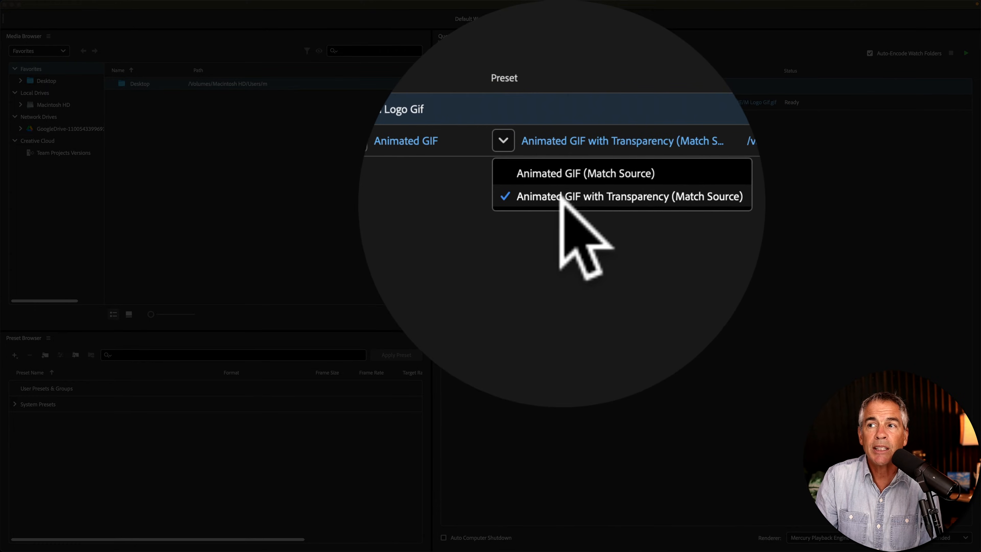
pyautogui.click(627, 195)
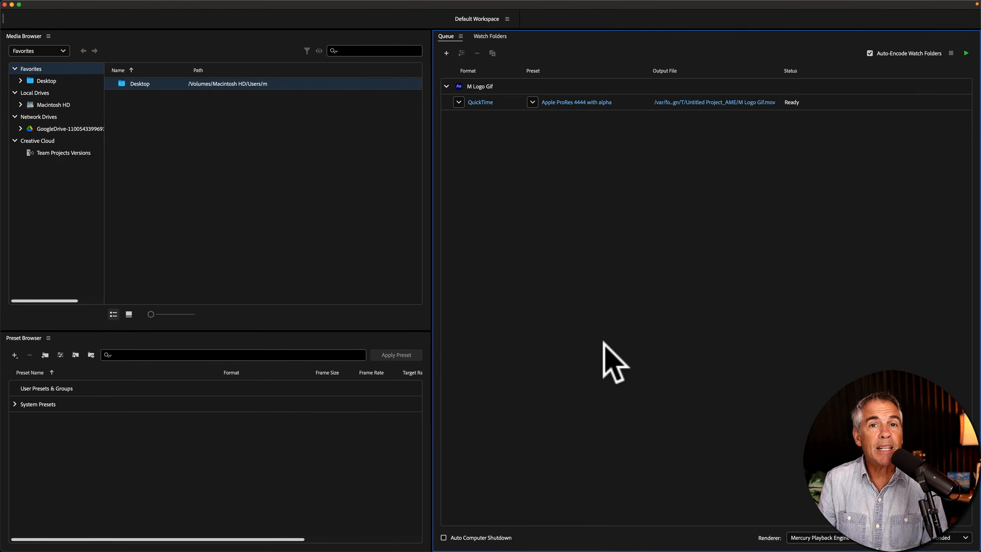
# Step: Search the Preset Browser for 'gif' and select Animated GIF with Transparency (Match Source)
pyautogui.click(458, 102)
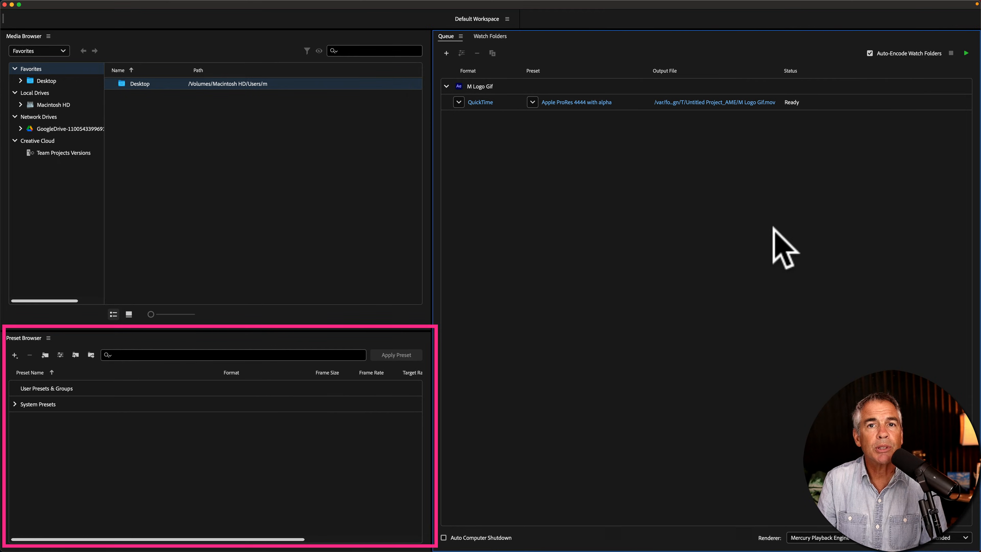
pyautogui.click(232, 354)
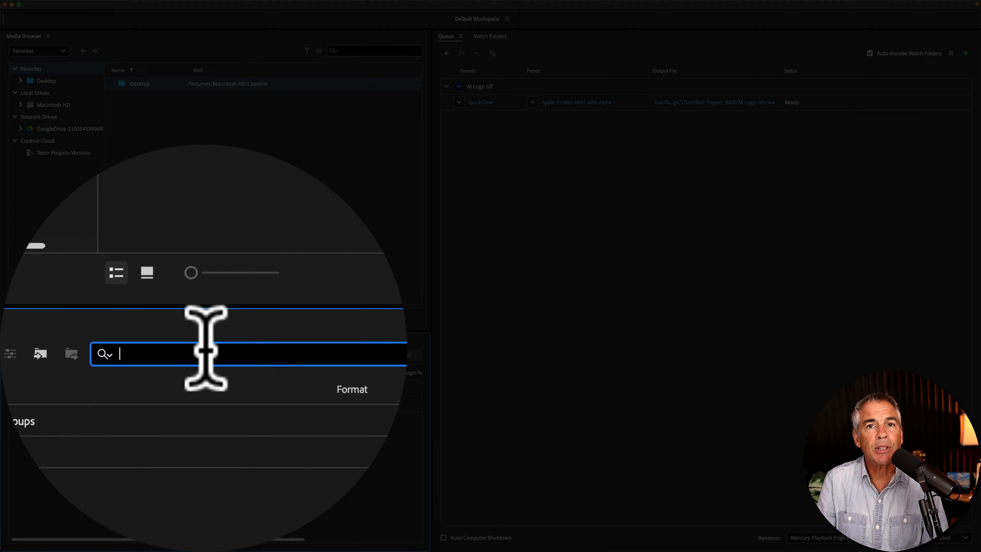
pyautogui.write('gif')
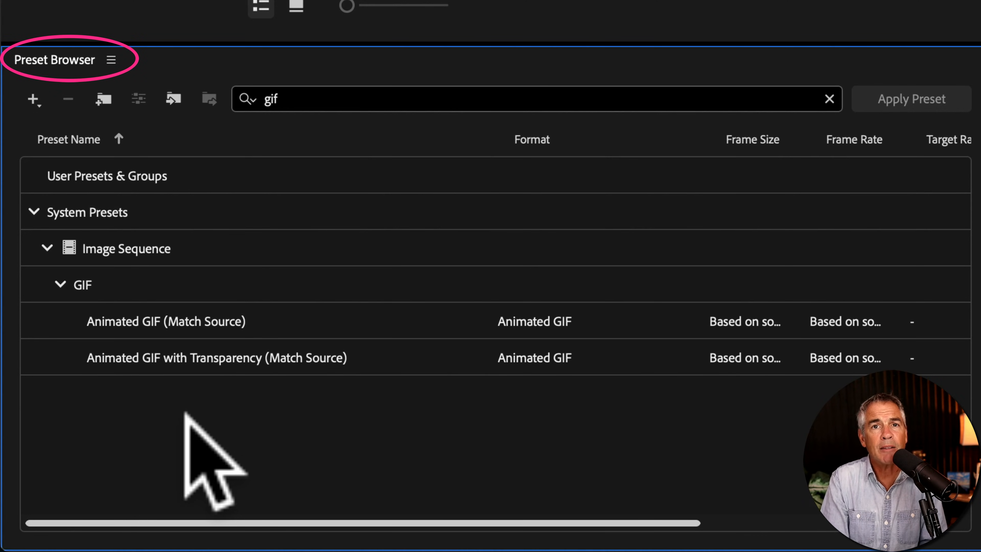
pyautogui.click(216, 357)
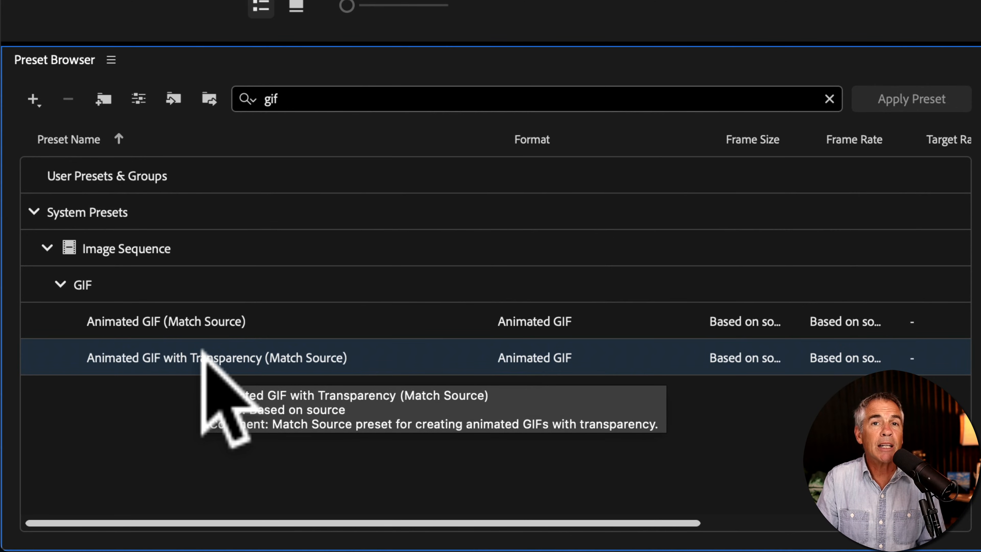
# Step: Create a new encoding preset from the Animated GIF with Transparency preset
pyautogui.rightClick(216, 357)
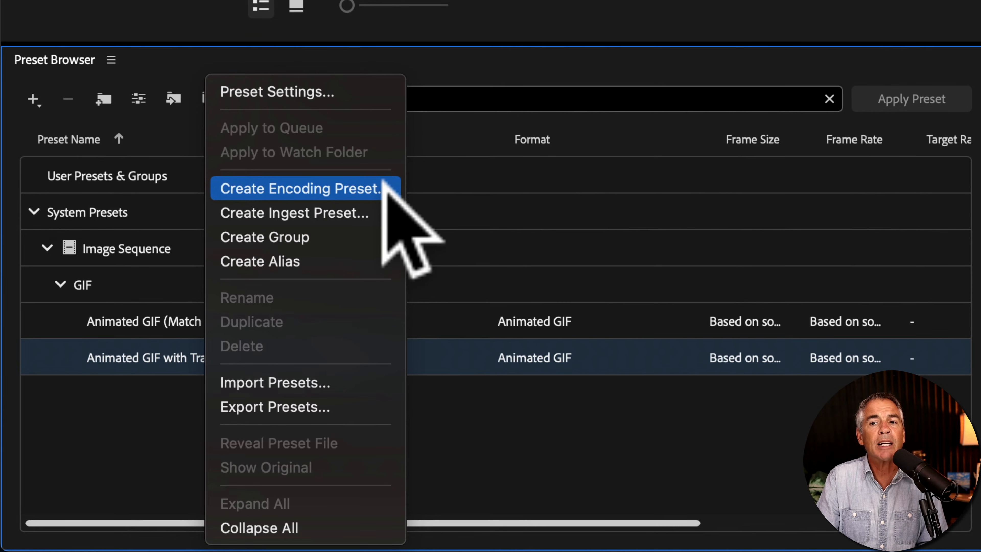
pyautogui.click(299, 189)
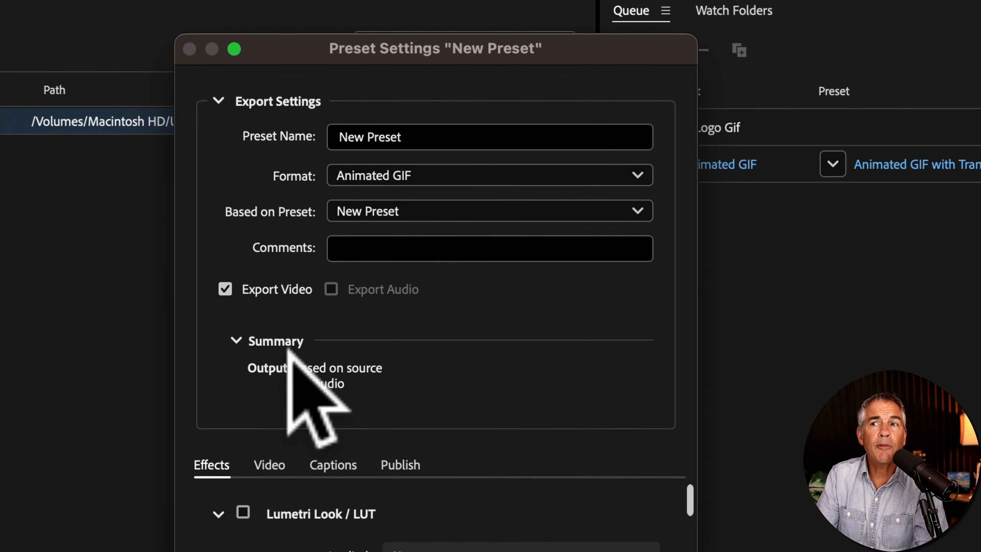
# Step: Save the preset as 'Mike's Gifs' based on Animated GIF with Transparency (Match Source)
pyautogui.write("Mike's Gifs")
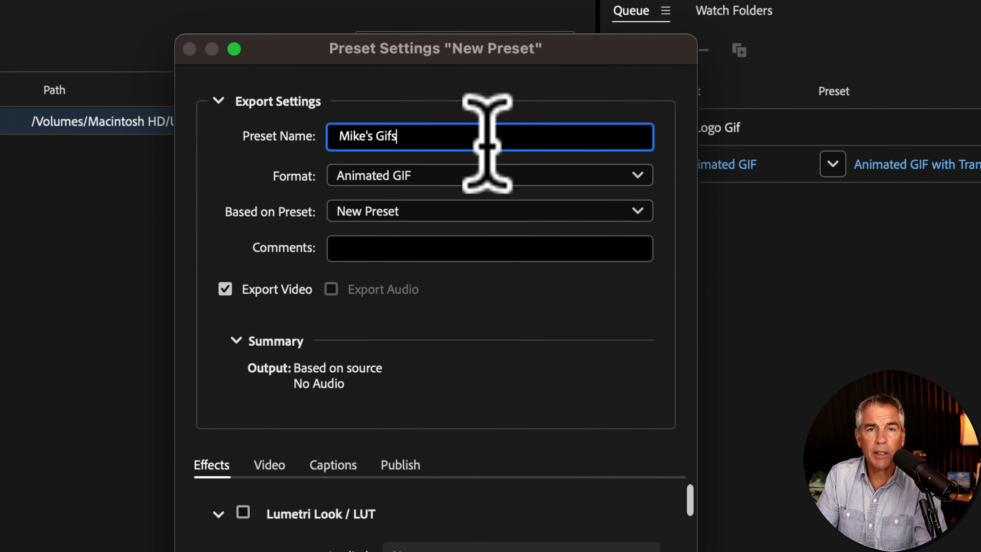
pyautogui.moveTo(413, 212)
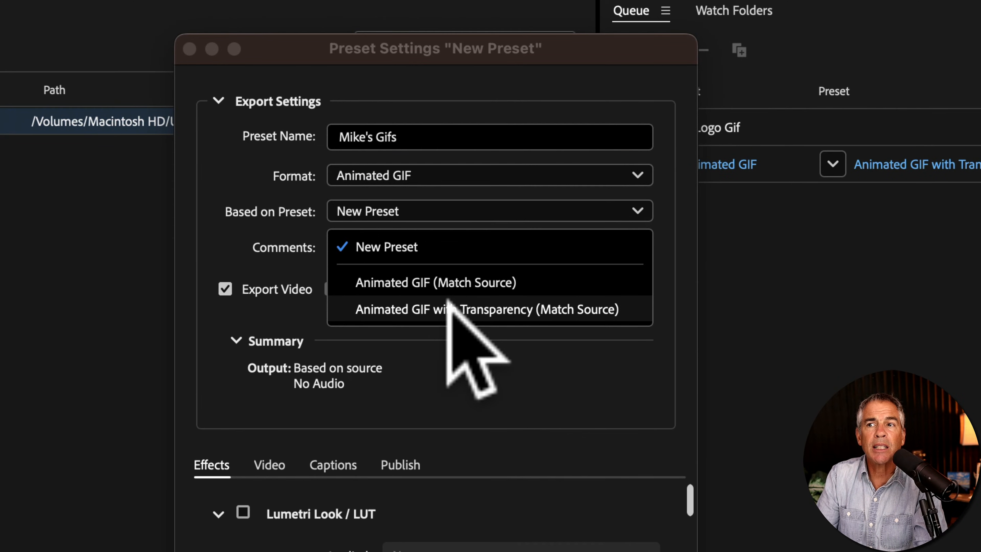
pyautogui.click(487, 309)
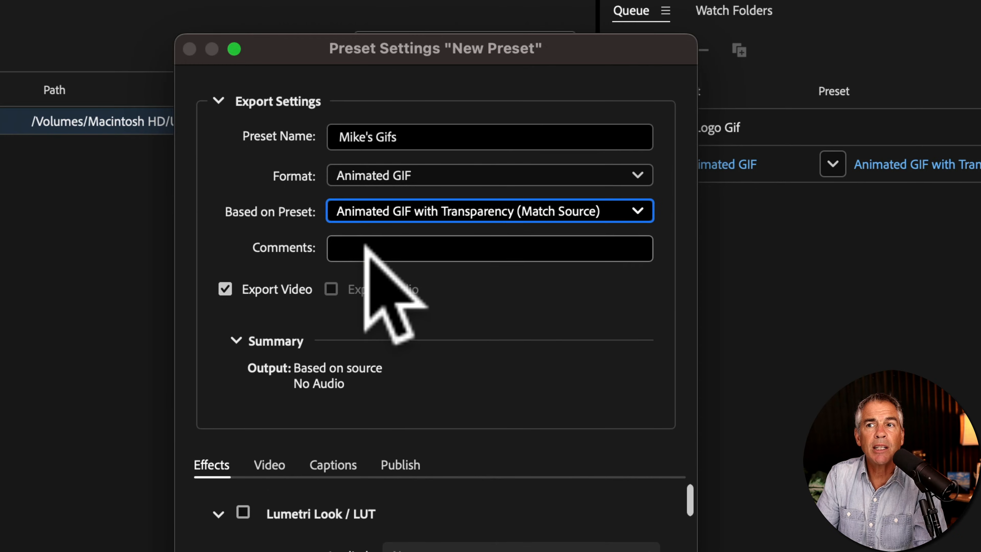
pyautogui.click(489, 249)
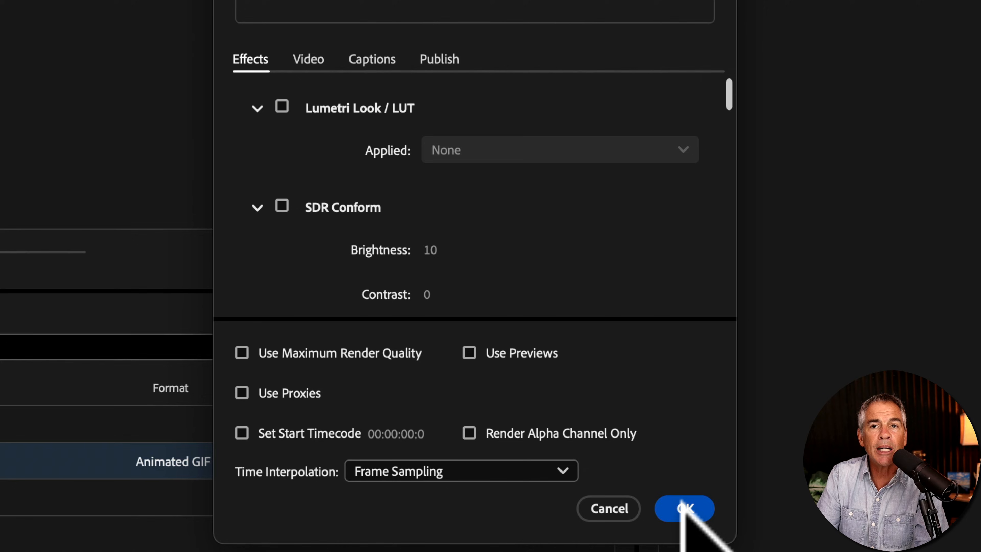
pyautogui.click(683, 508)
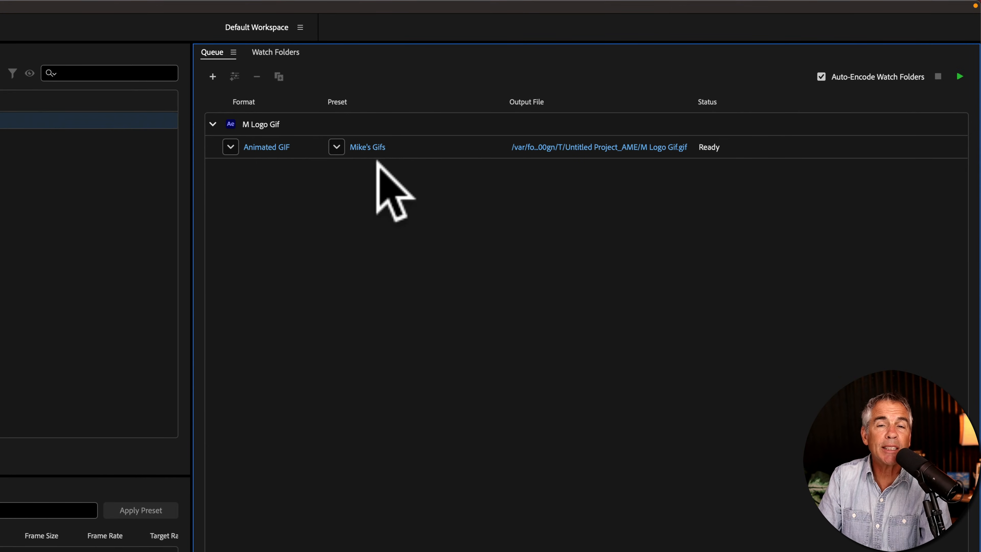
pyautogui.moveTo(599, 147)
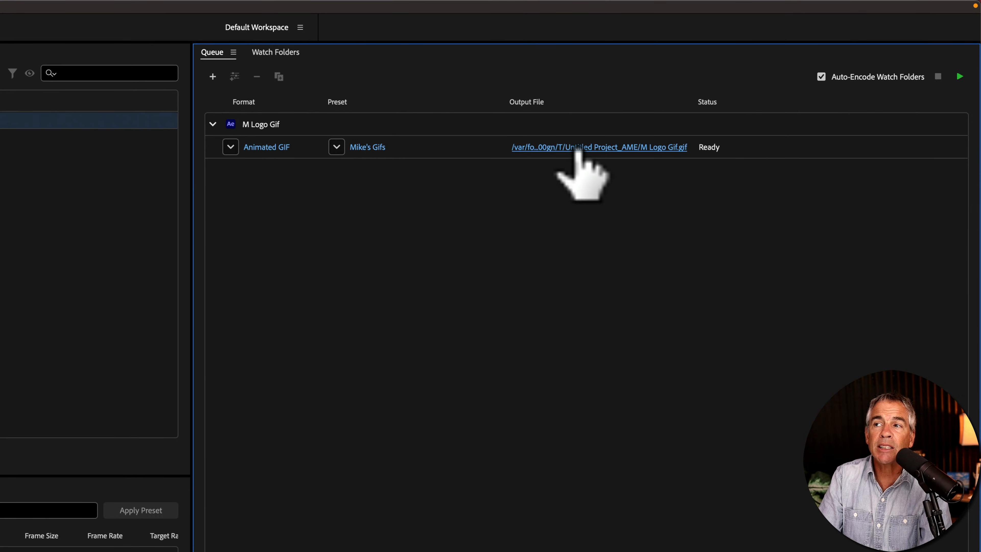
# Step: Set the job's output file to M Logo Gif.gif on the Desktop
pyautogui.click(598, 147)
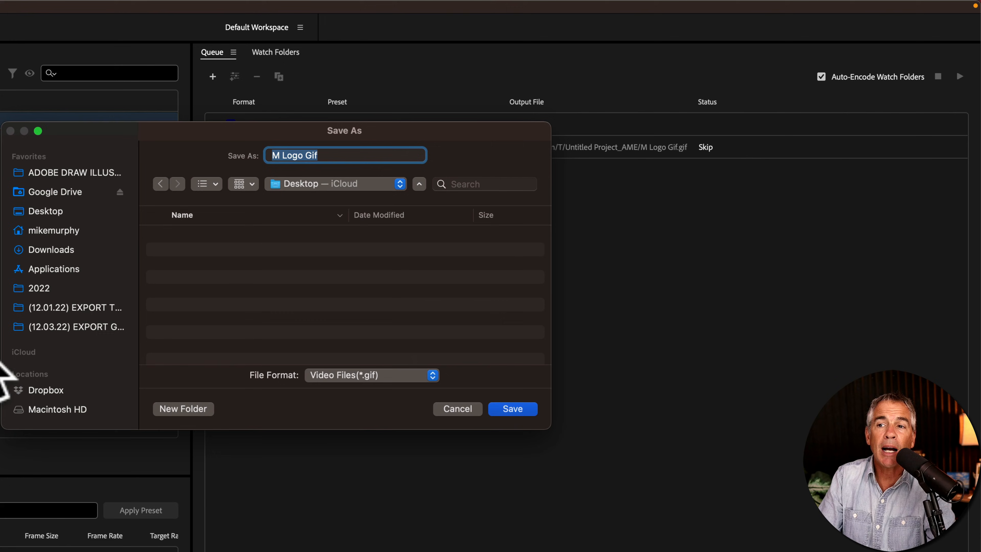
pyautogui.moveTo(241, 188)
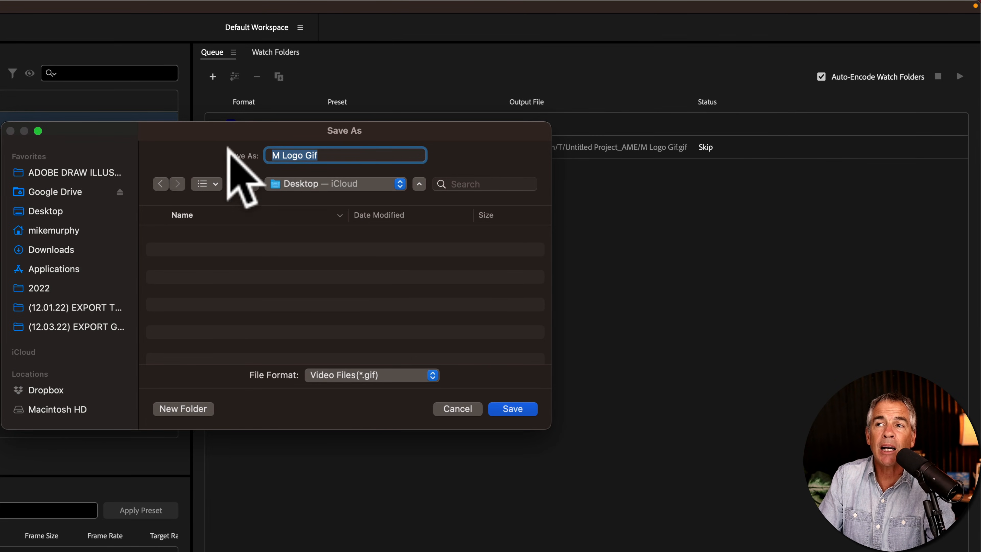
pyautogui.click(512, 409)
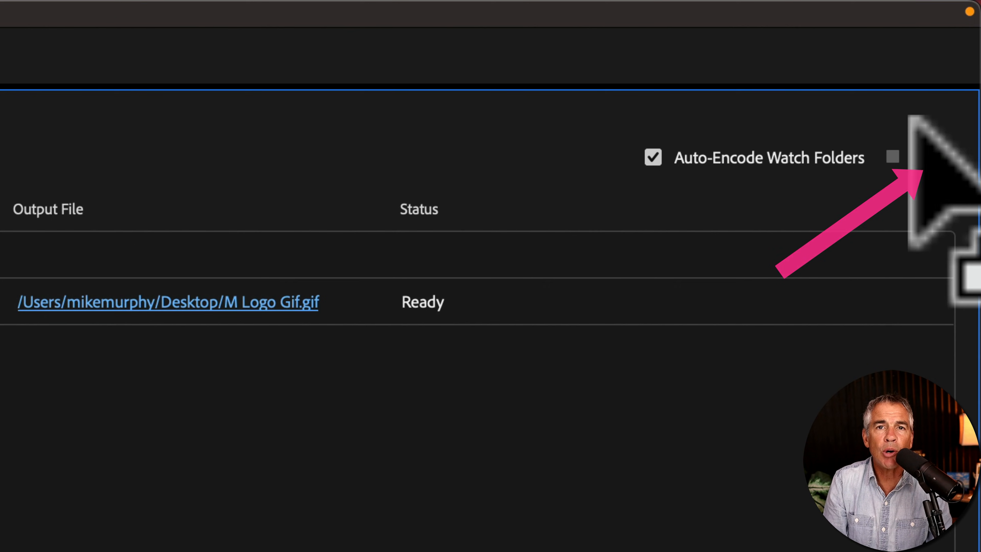
# Step: Start the queue to encode M Logo Gif.gif to the Desktop
pyautogui.click(937, 157)
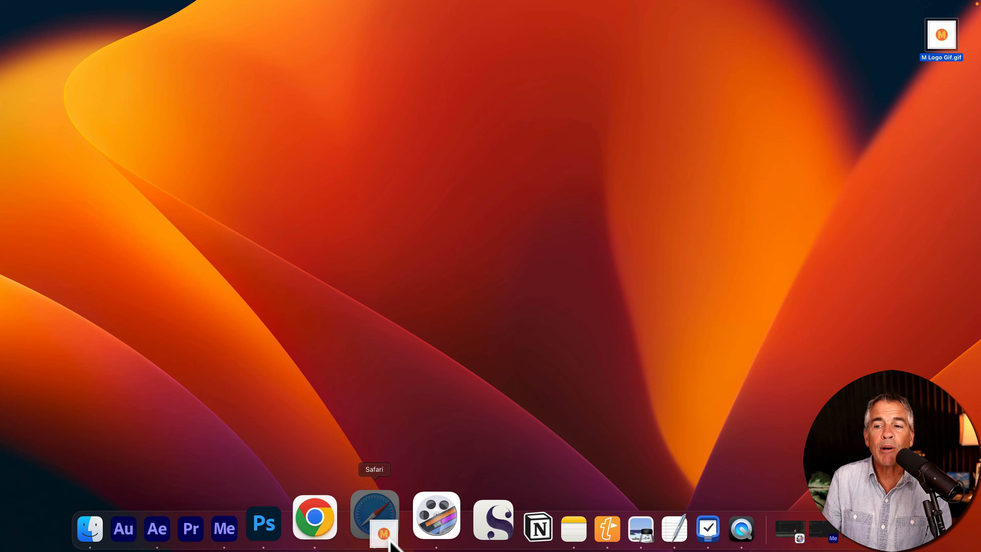
# Step: Open the encoded M Logo Gif.gif in Safari to preview the orange M logo
pyautogui.click(373, 518)
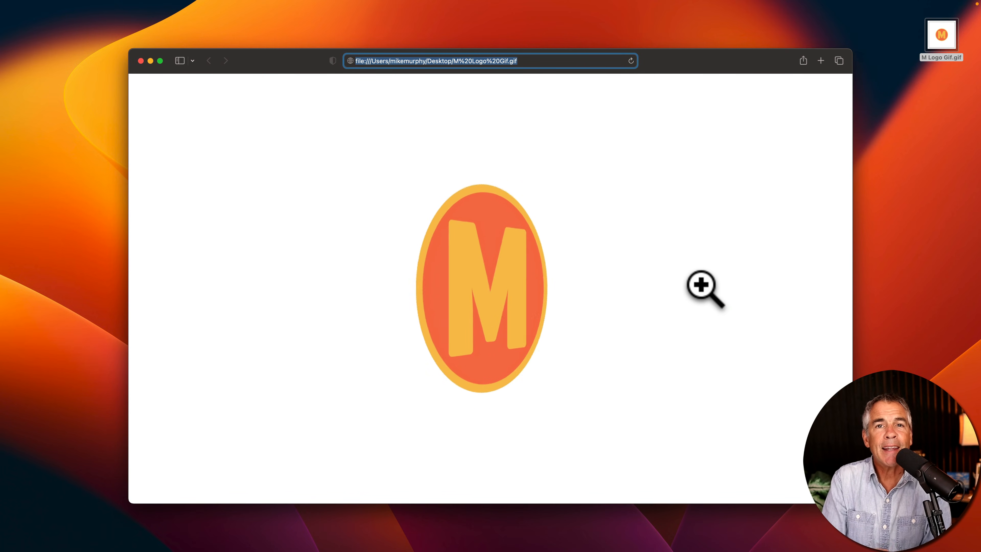